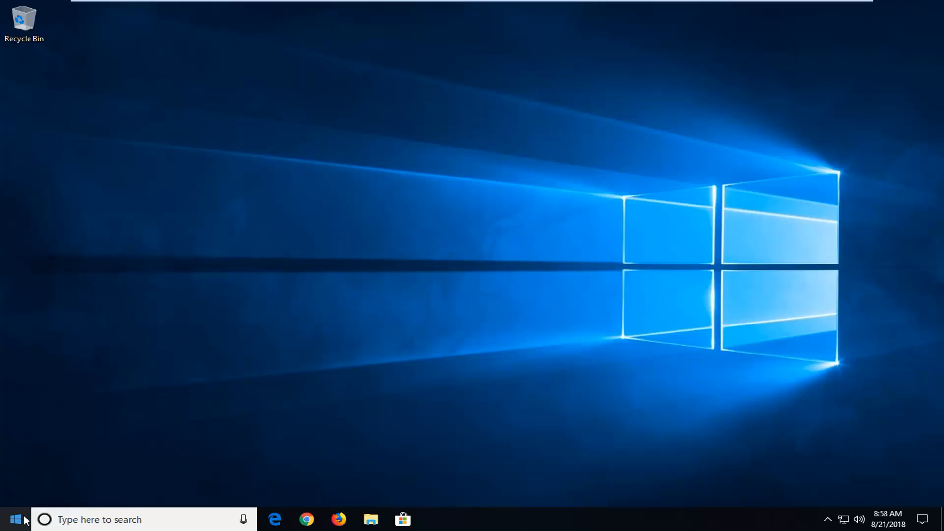
Search the Start menu for 'services' to launch the Services console.
left_click(14, 519)
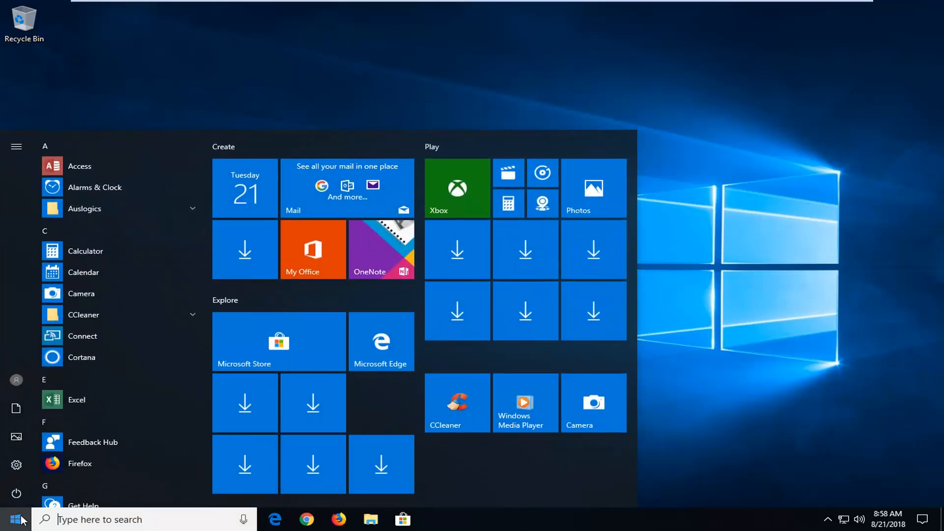
type("services")
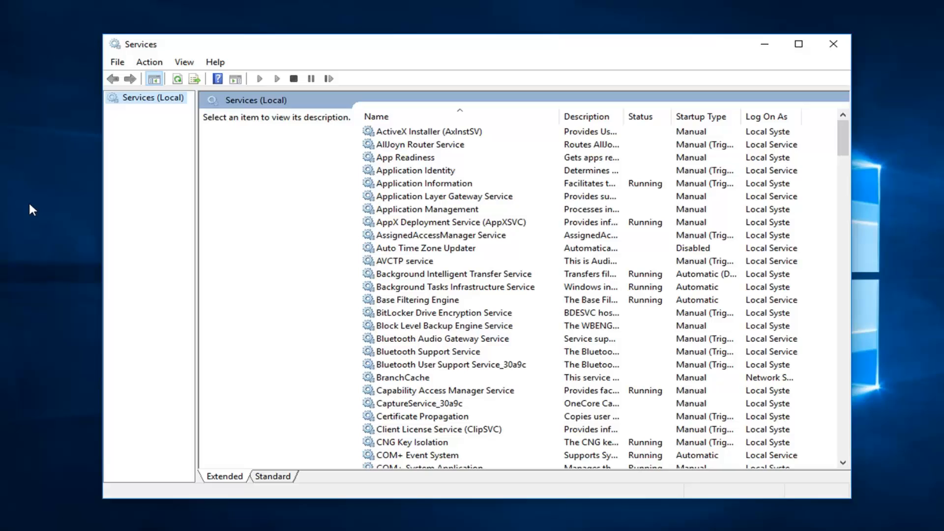
mouse_move(443, 293)
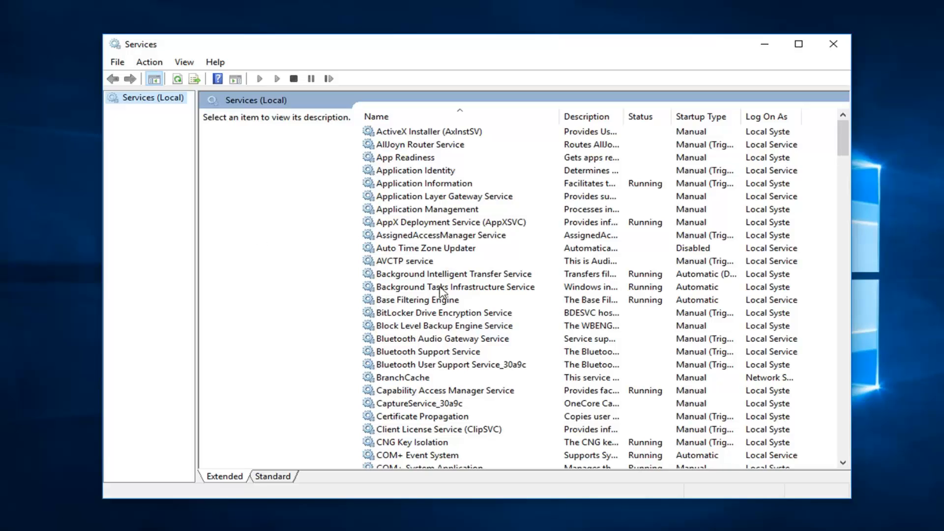
Set Background Intelligent Transfer Service startup type to Automatic and save it.
left_click(454, 273)
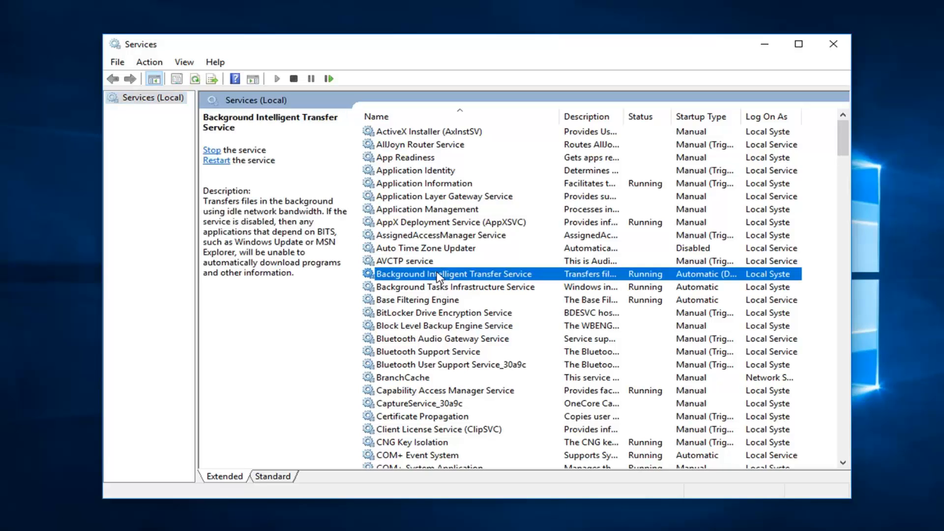
double_click(452, 274)
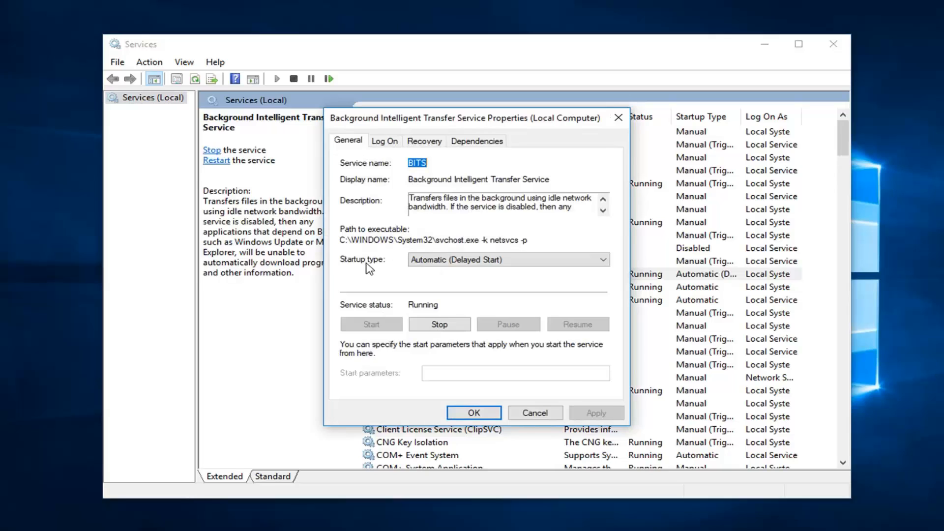
left_click(603, 260)
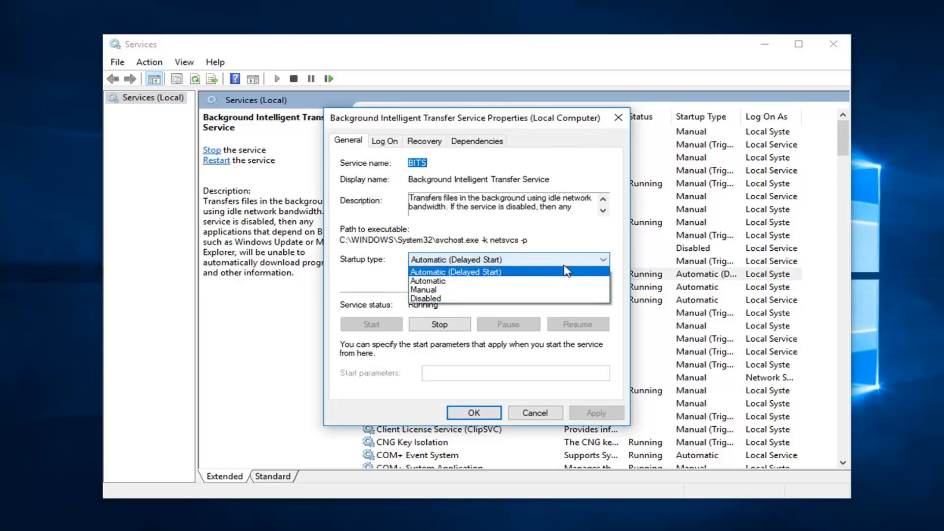
left_click(429, 280)
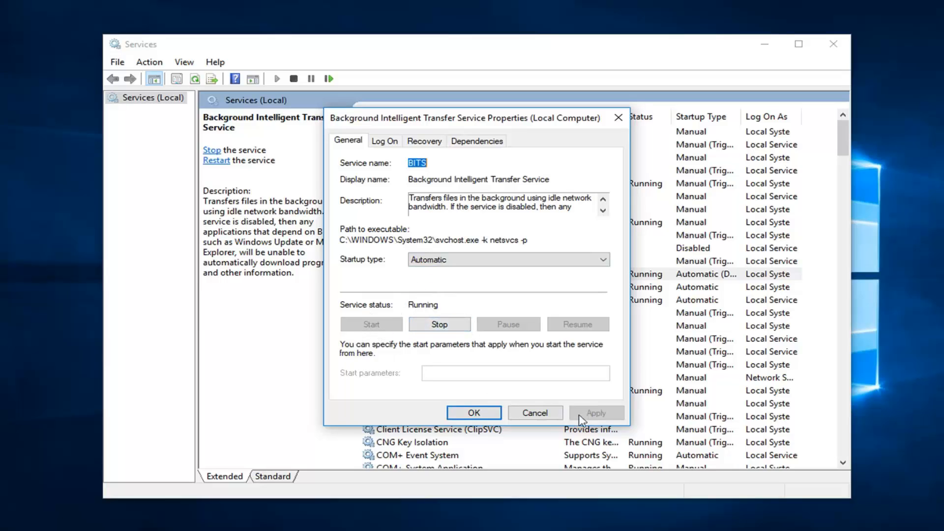
left_click(473, 413)
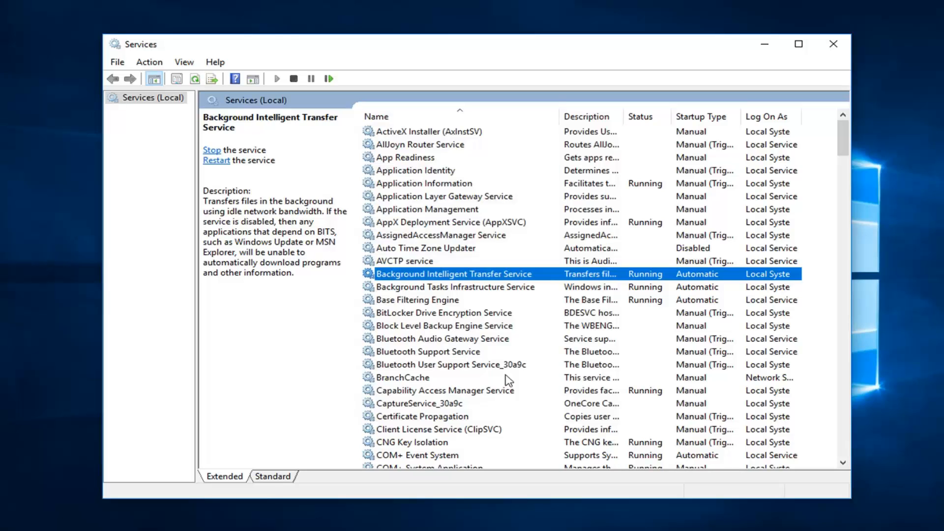
Confirm Cryptographic Services is set to Automatic startup and close its properties.
scroll("down", 3)
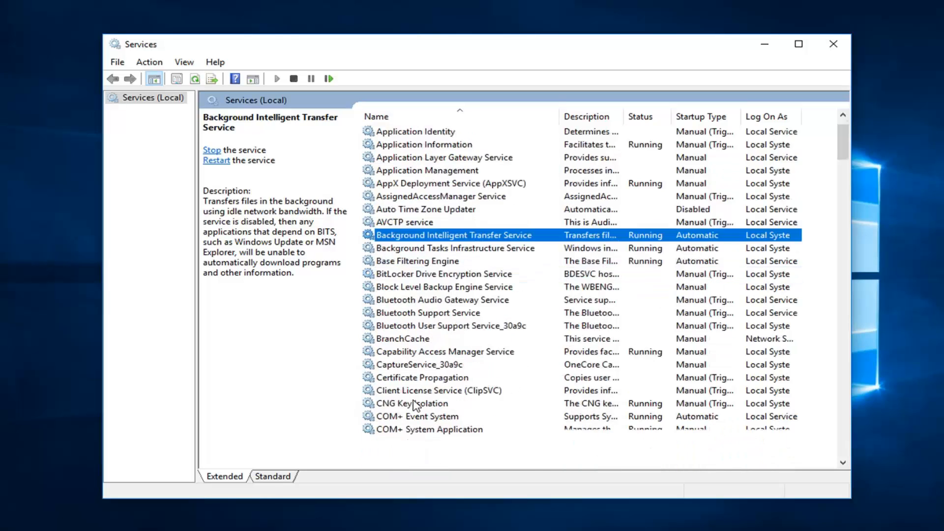
left_click(421, 416)
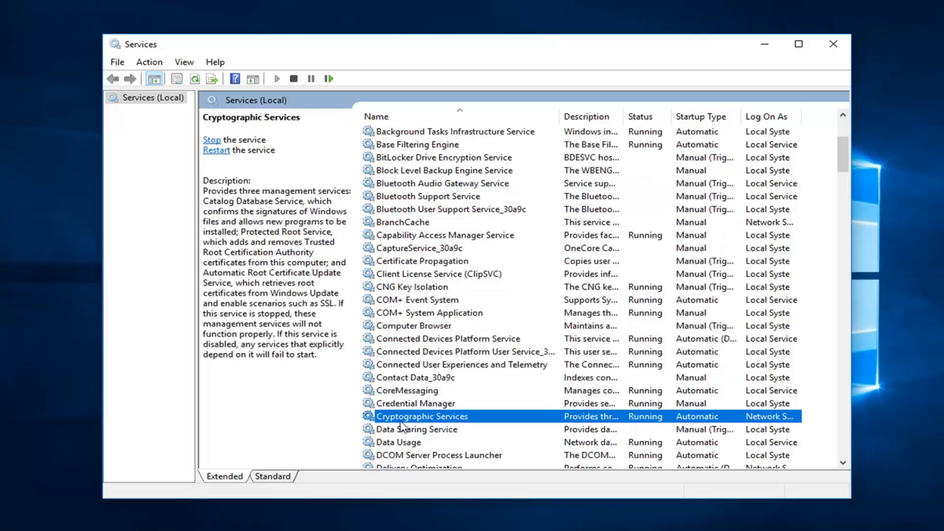
mouse_move(428, 419)
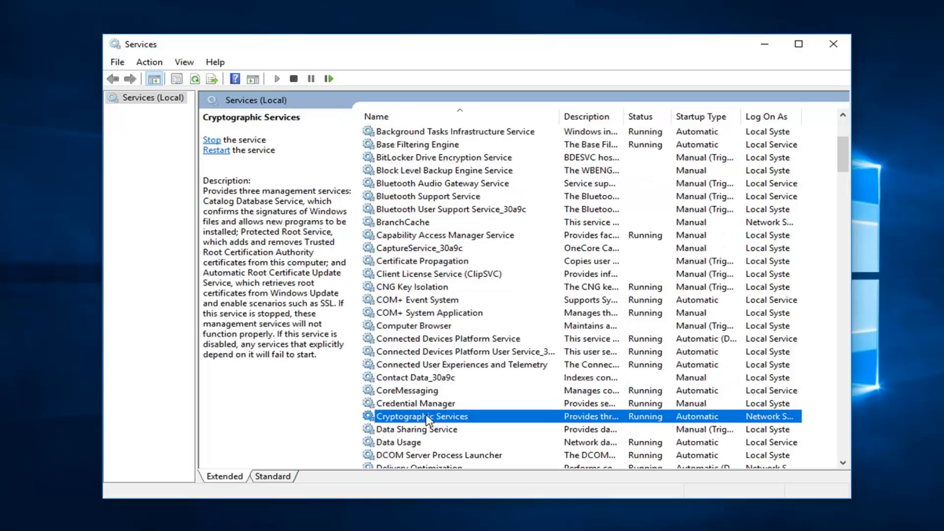
double_click(422, 416)
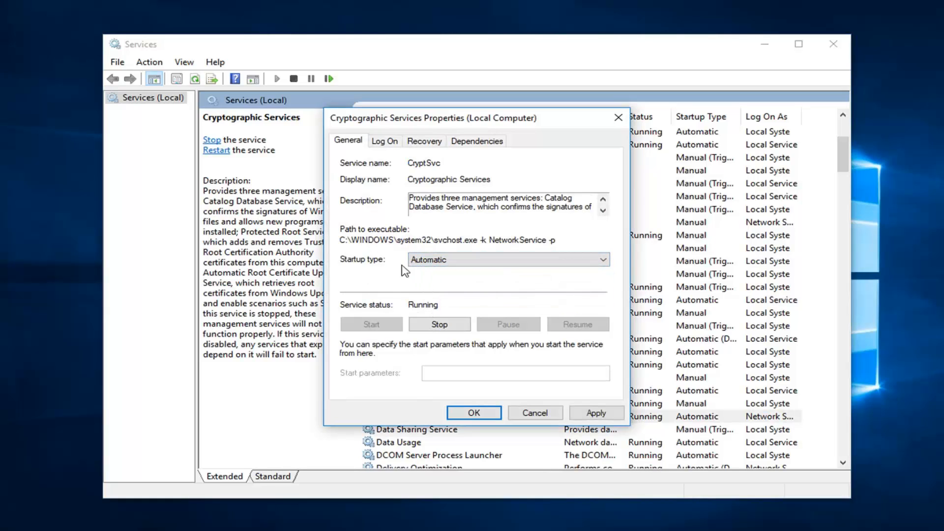
mouse_move(592, 406)
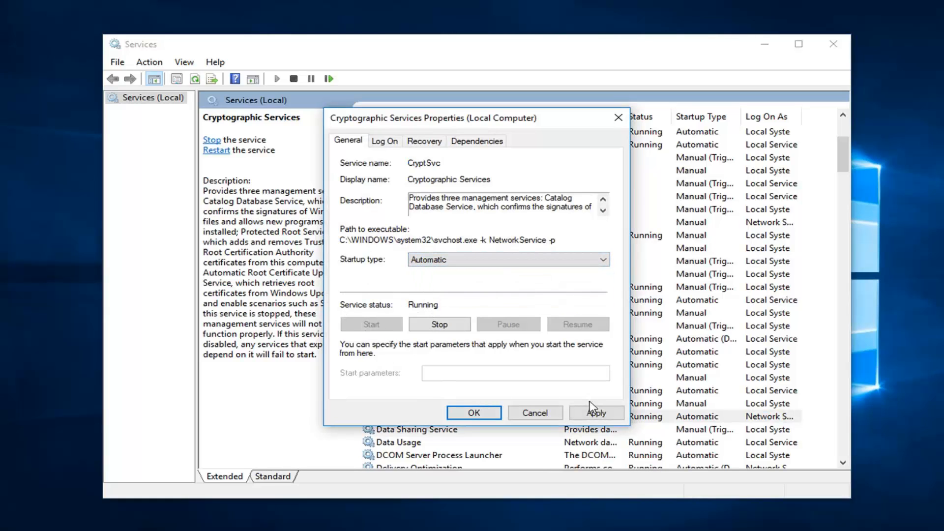
left_click(473, 413)
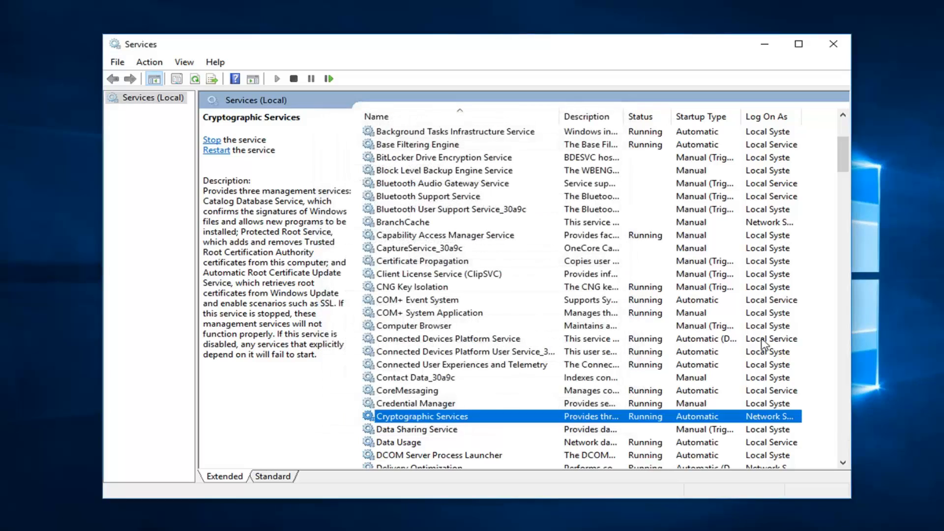
Scroll down the service list and bring up Windows Update's properties.
scroll("down", 3)
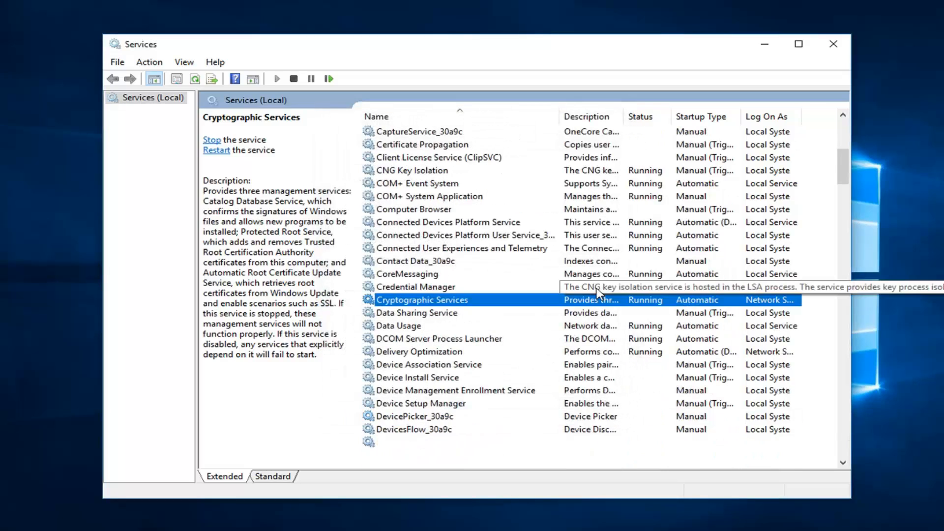
scroll("down", 3)
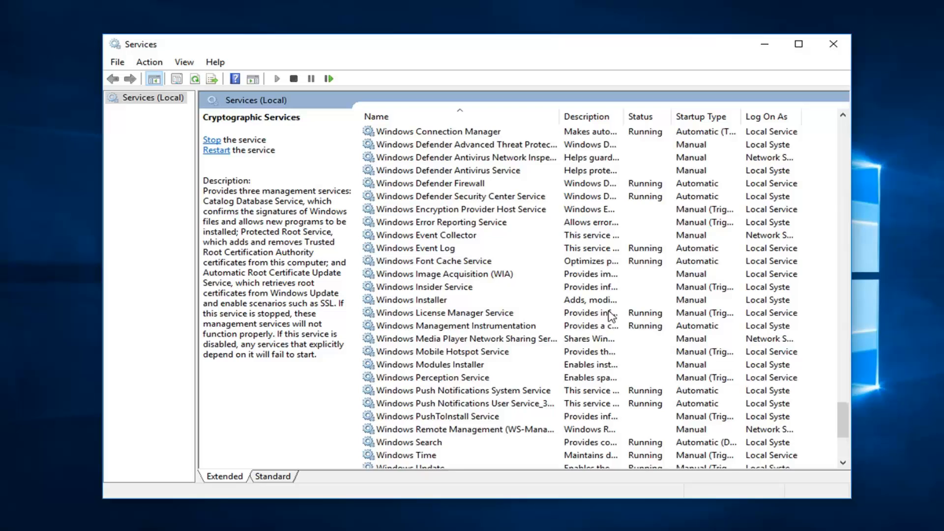
scroll("down", 3)
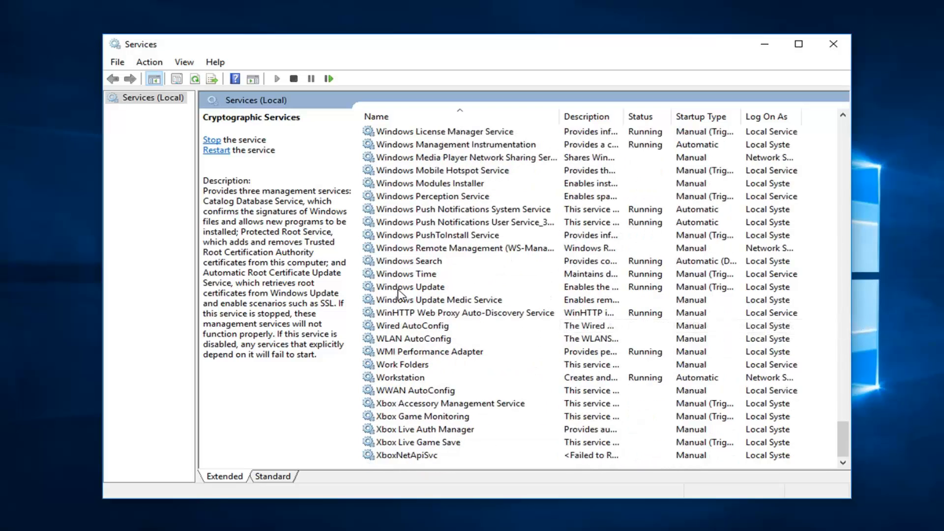
double_click(411, 286)
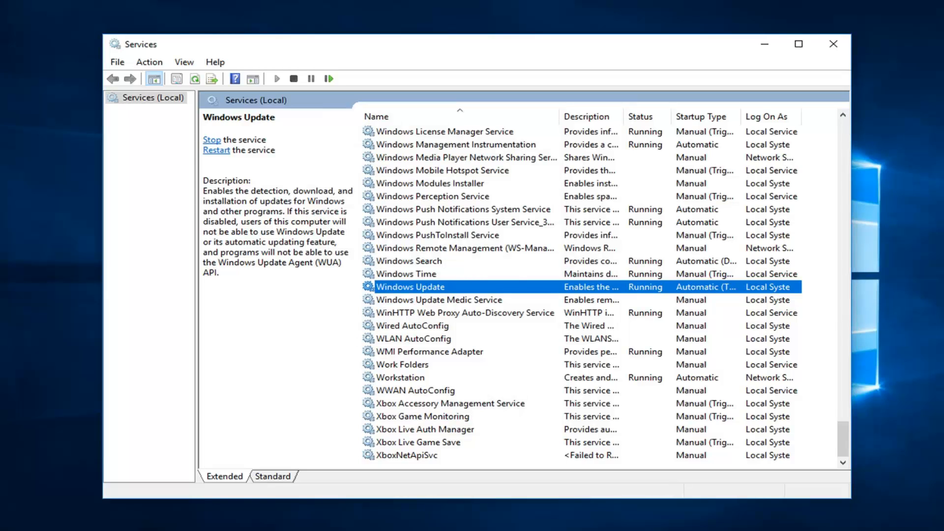
mouse_move(836, 45)
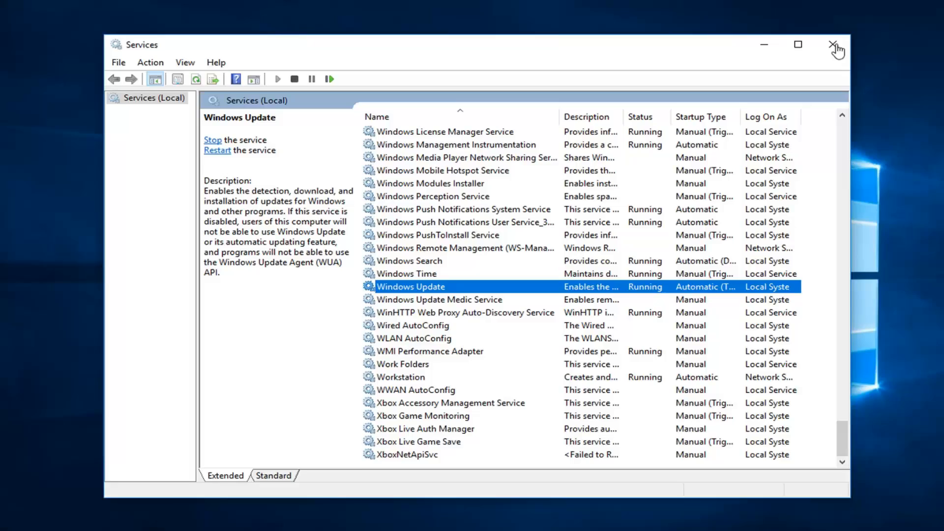
Close Services and launch Command Prompt as administrator from the Start menu search for 'cmd'.
left_click(835, 45)
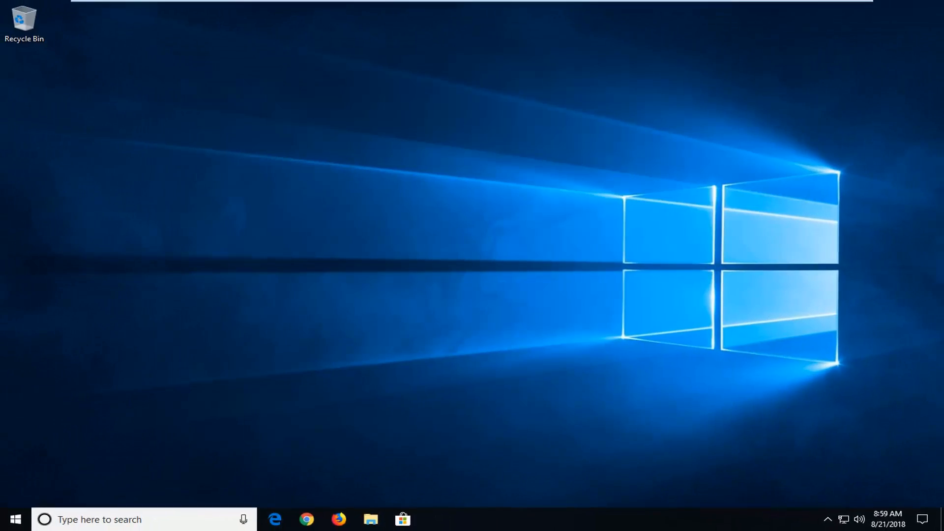
mouse_move(363, 311)
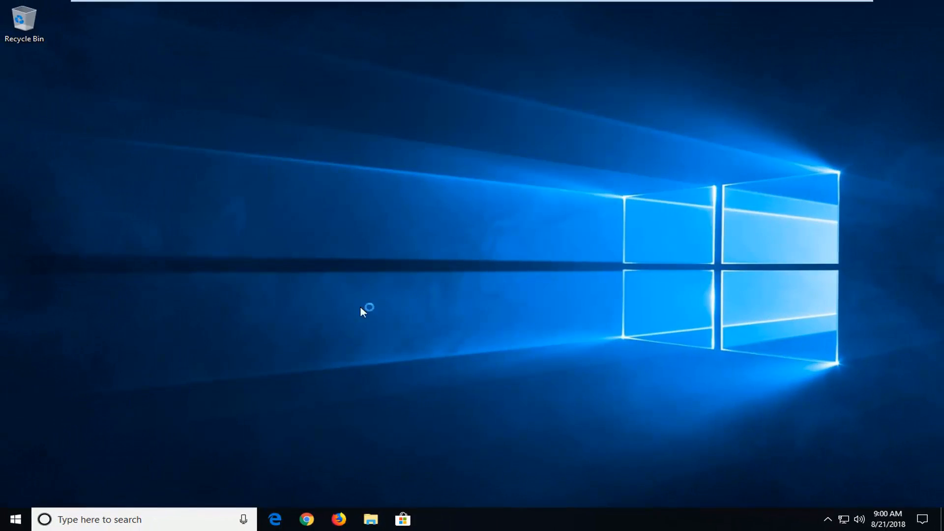
left_click(15, 519)
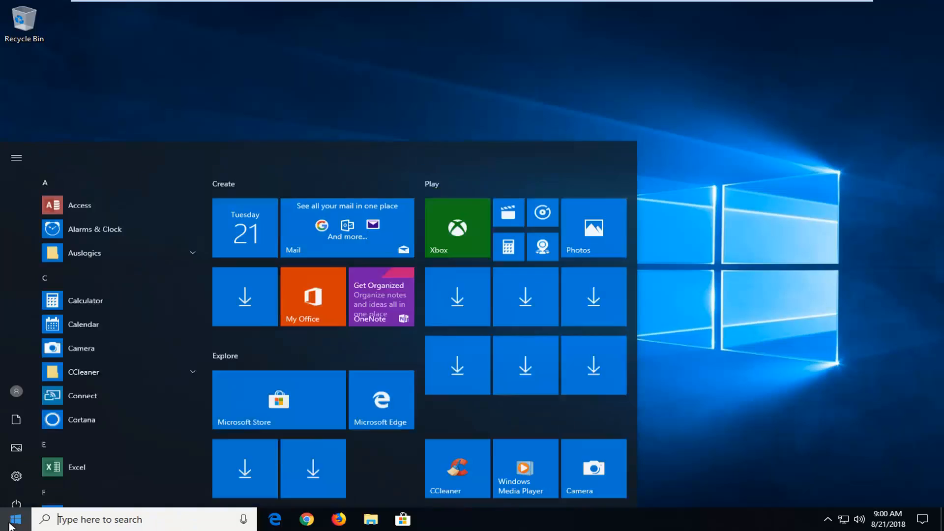
type("cmd")
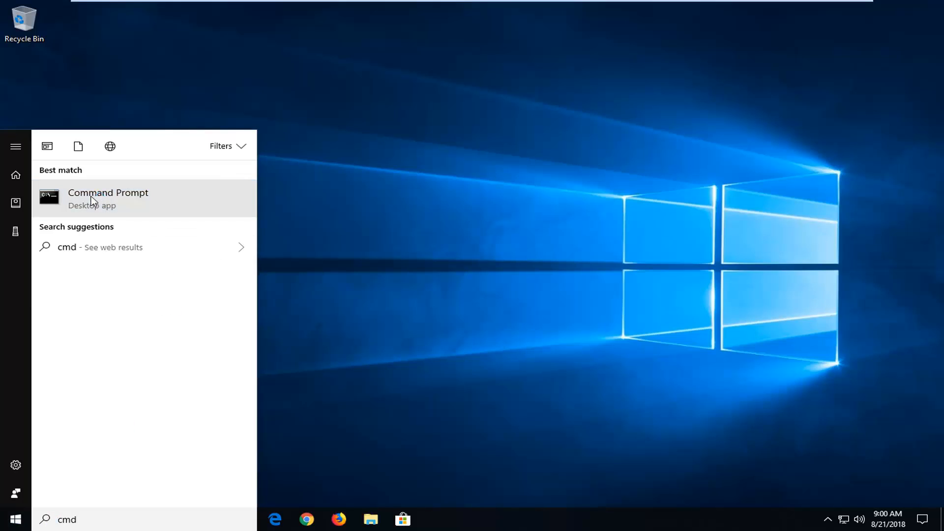
right_click(108, 198)
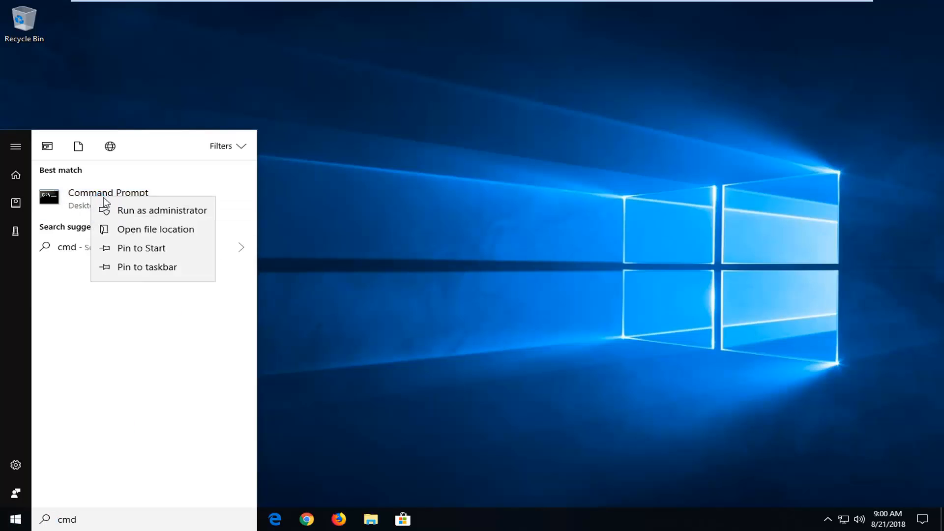
left_click(161, 210)
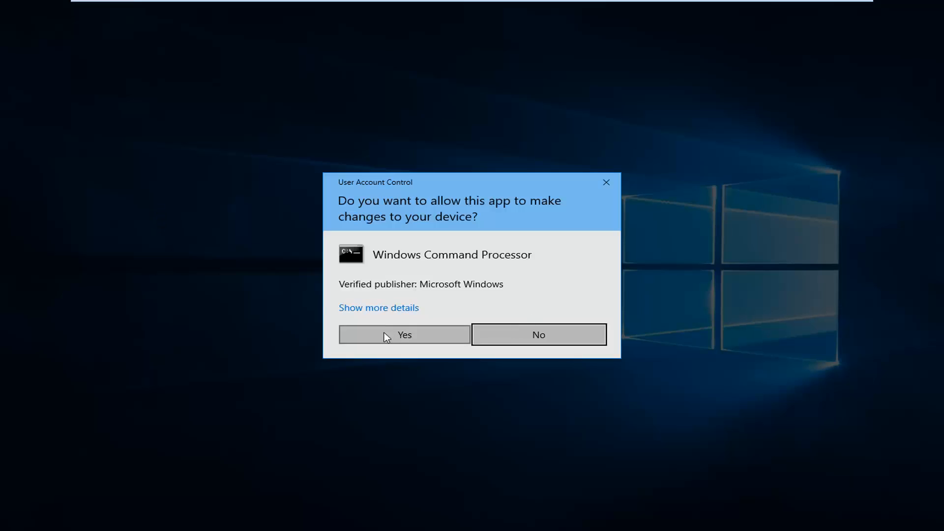
Approve elevation and run 'ipconfig /flushdns' to clear the DNS resolver cache.
left_click(405, 334)
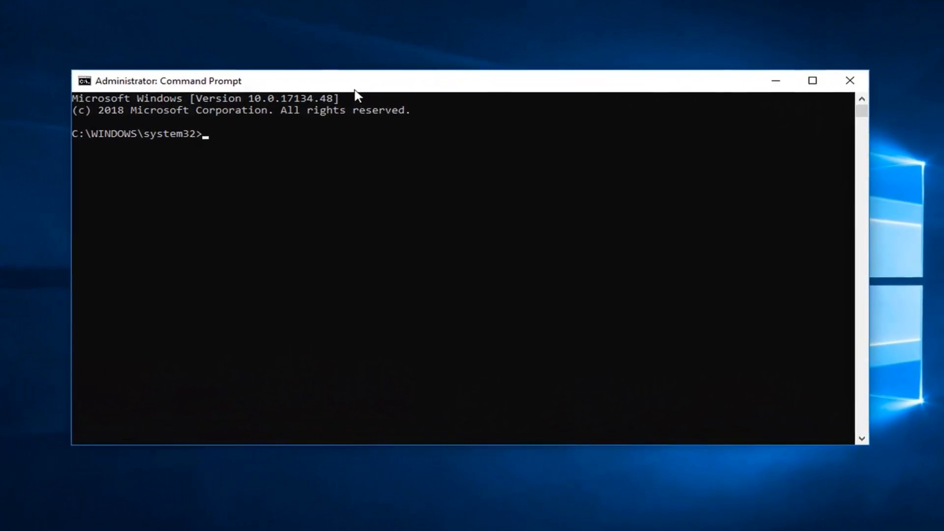
type("ipconfig")
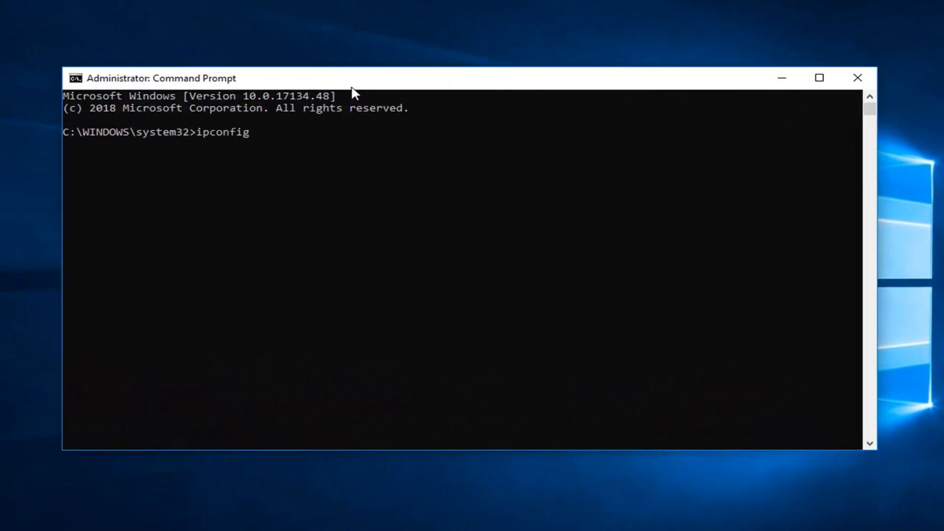
type("/")
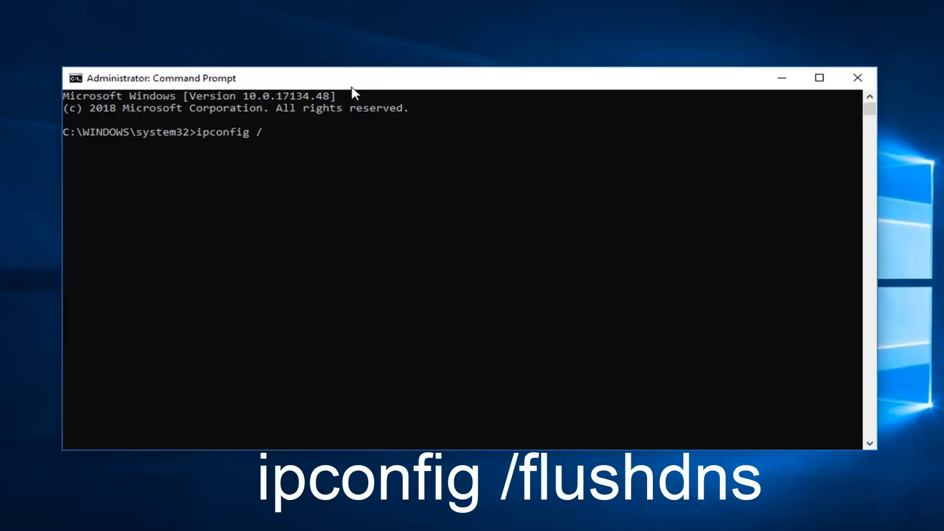
type("flushdns")
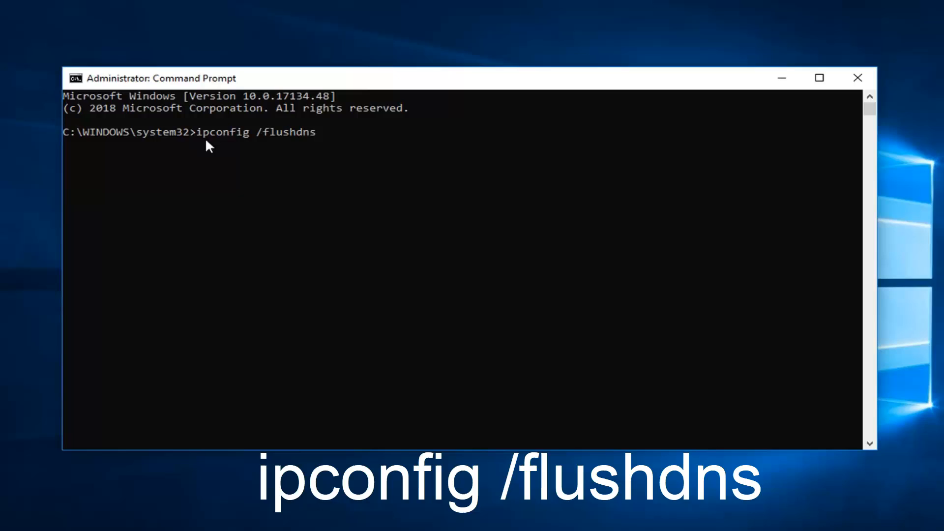
mouse_move(286, 167)
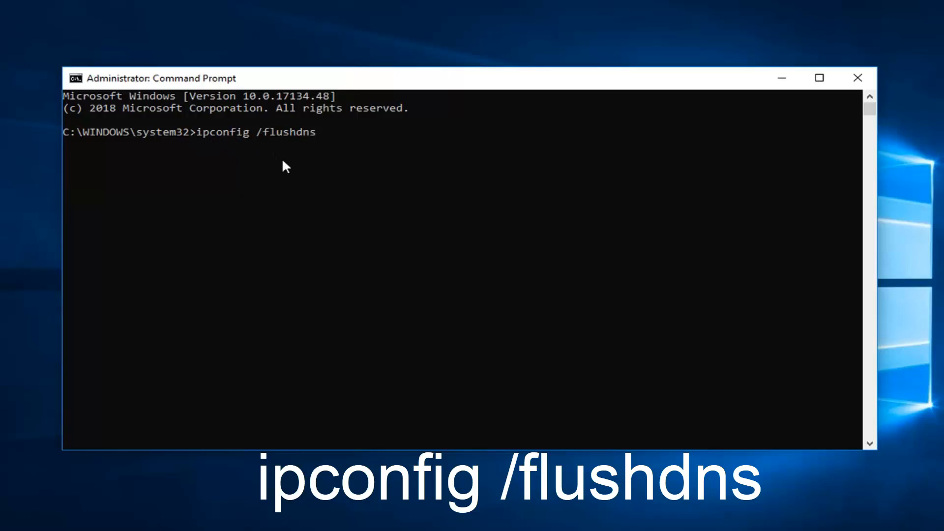
mouse_move(301, 152)
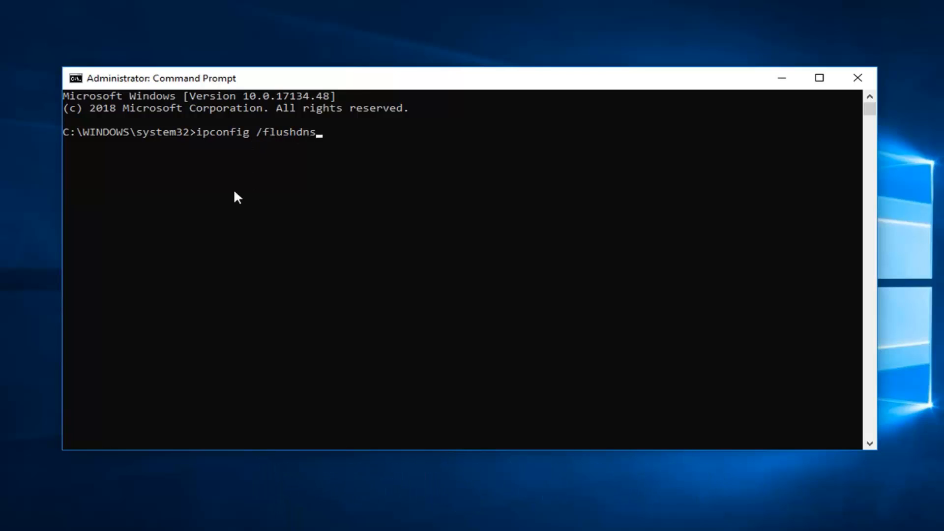
key("Enter")
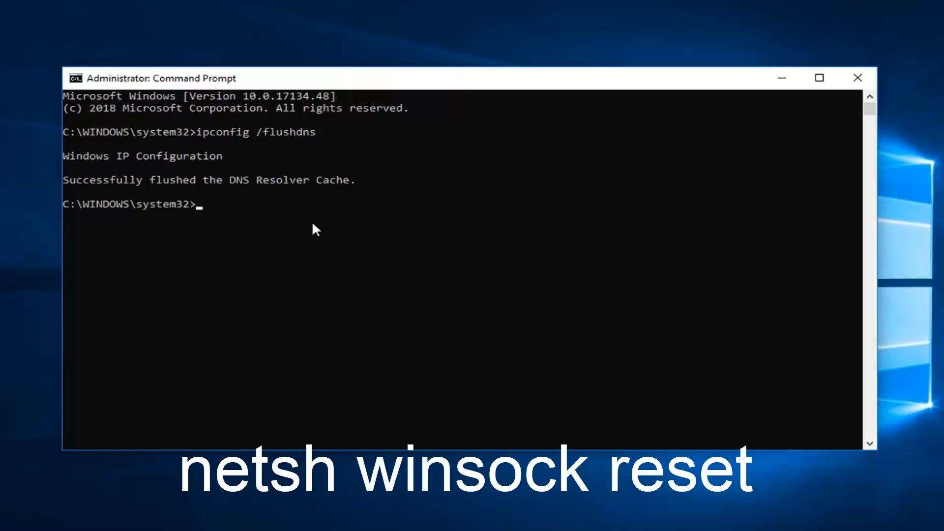
Run 'netsh winsock reset' to reset the Winsock catalog, then close the window.
type("netsh")
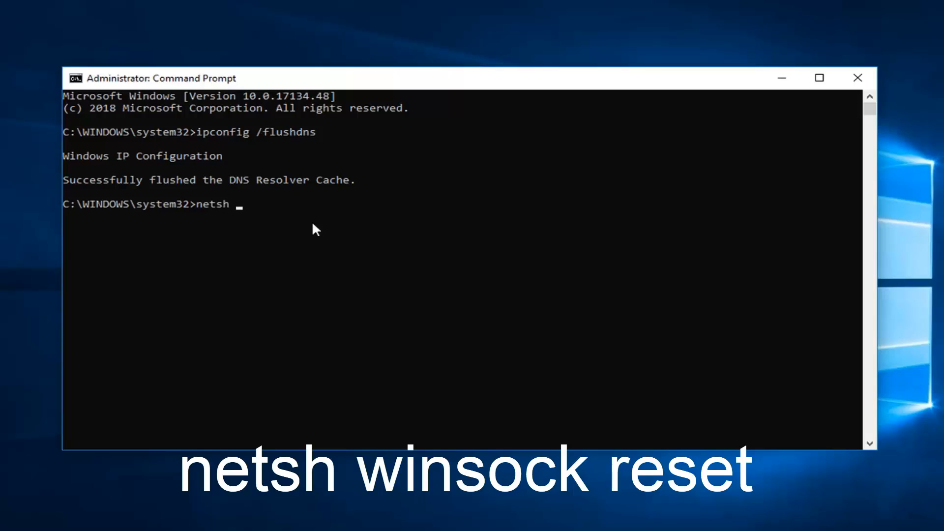
type("winsoc")
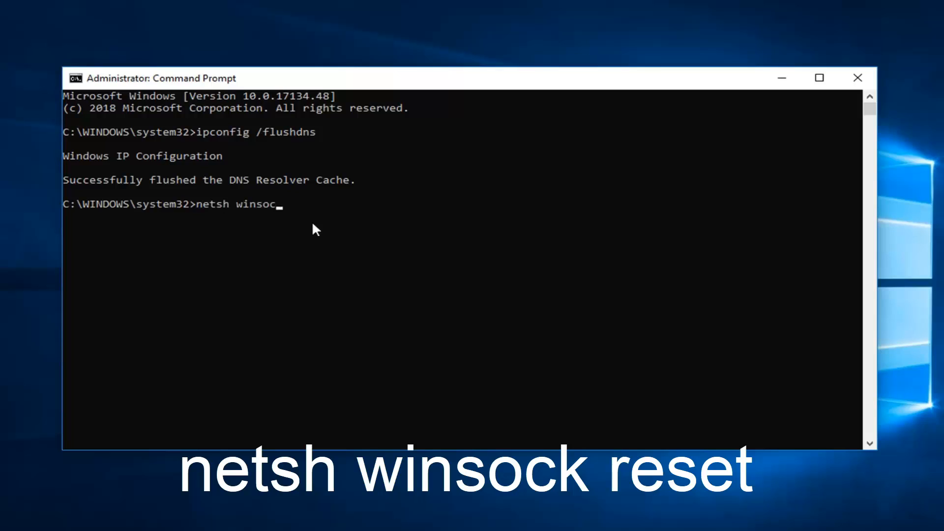
type("k reset")
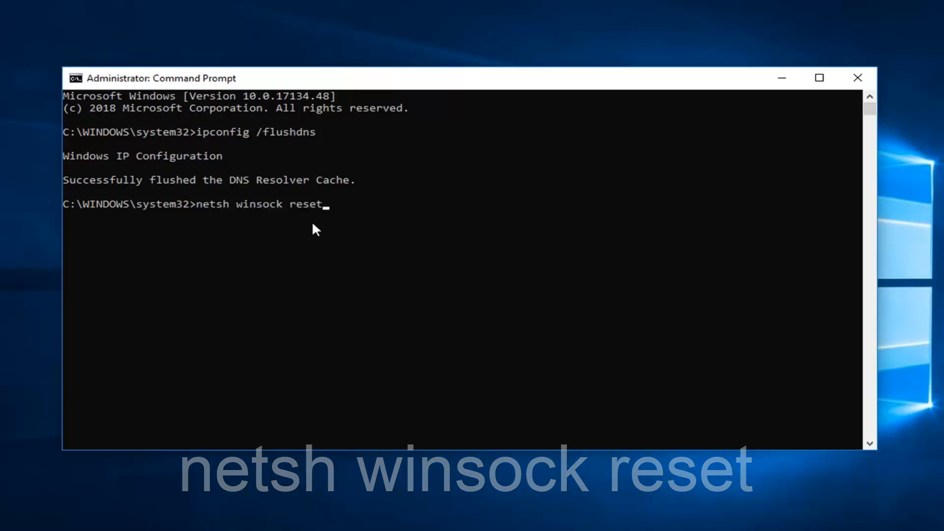
key("Enter")
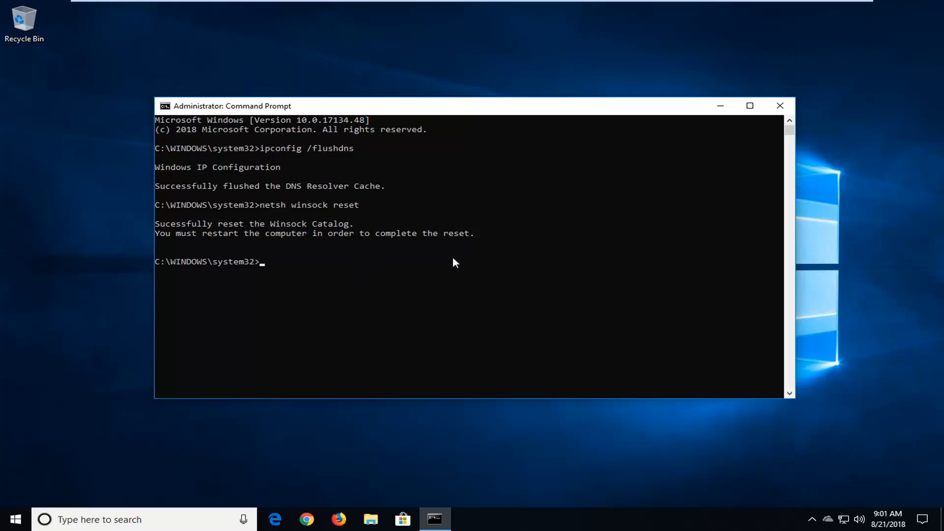
left_click(779, 105)
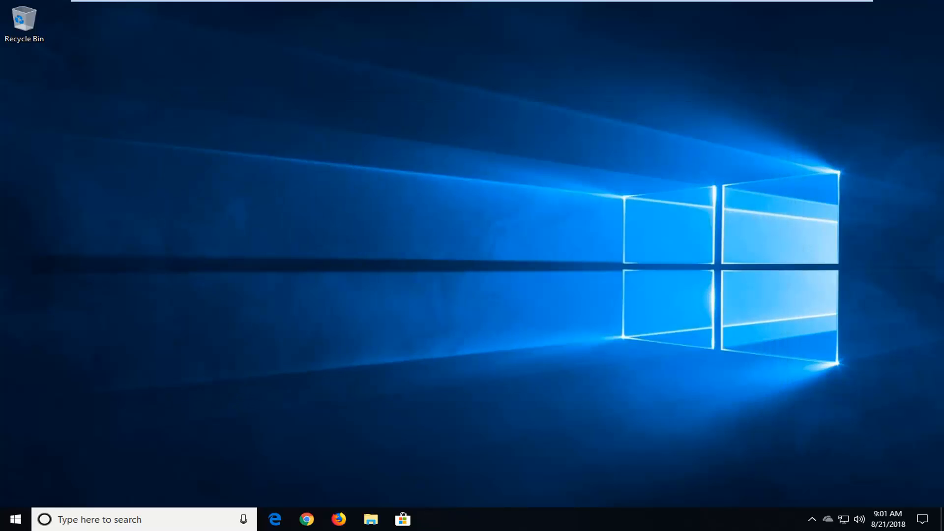